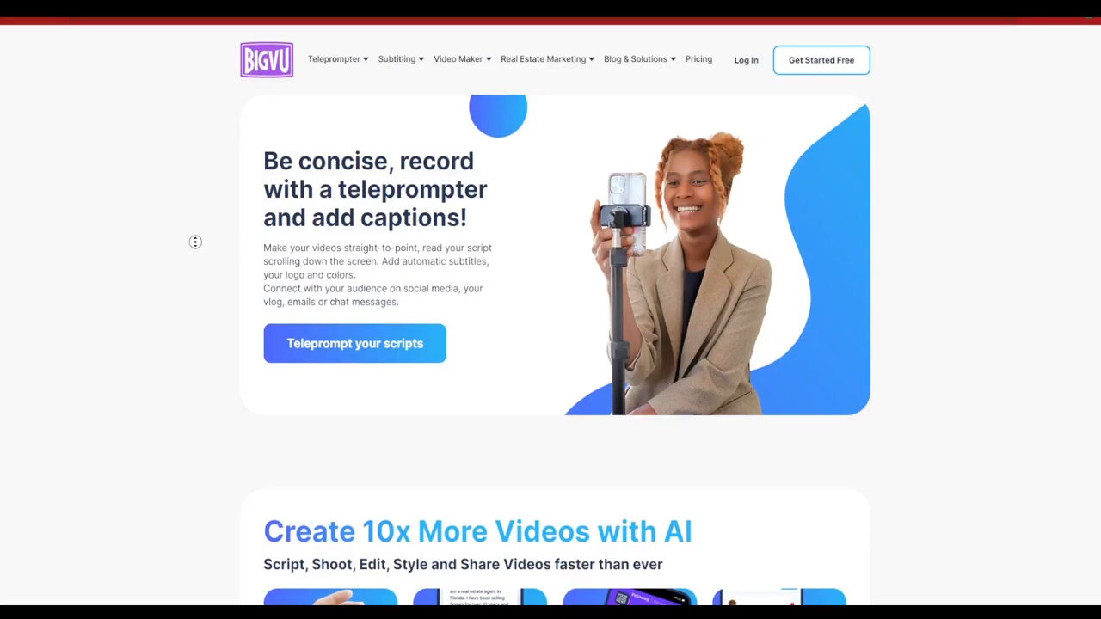
Browse the BIGVU homepage, then show the Teleprompter menu's product list.
scroll("down", 3)
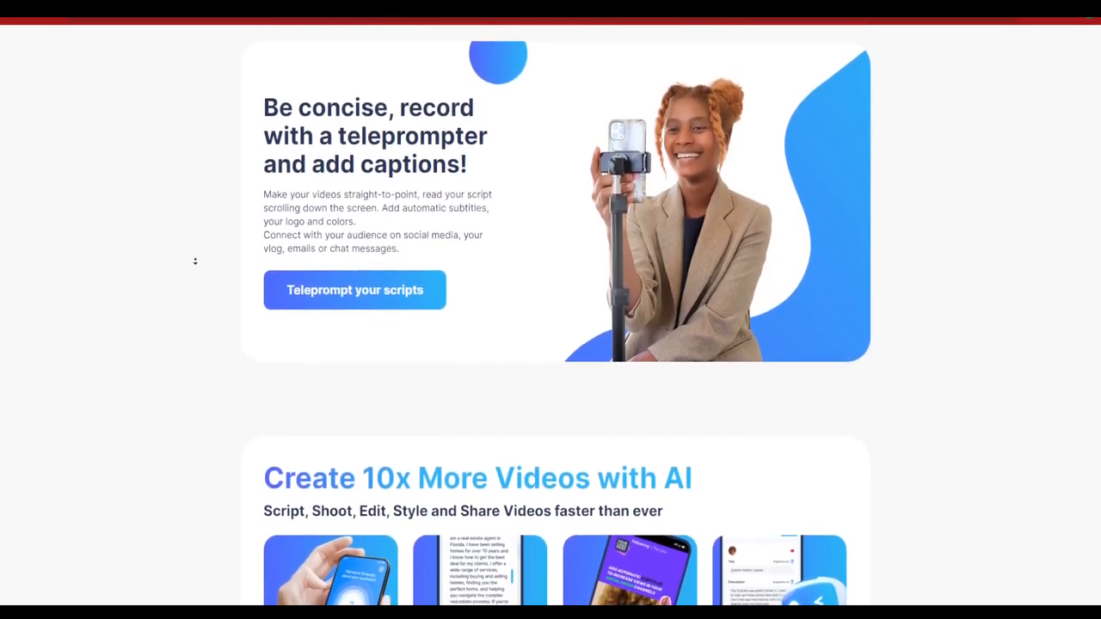
scroll("down", 3)
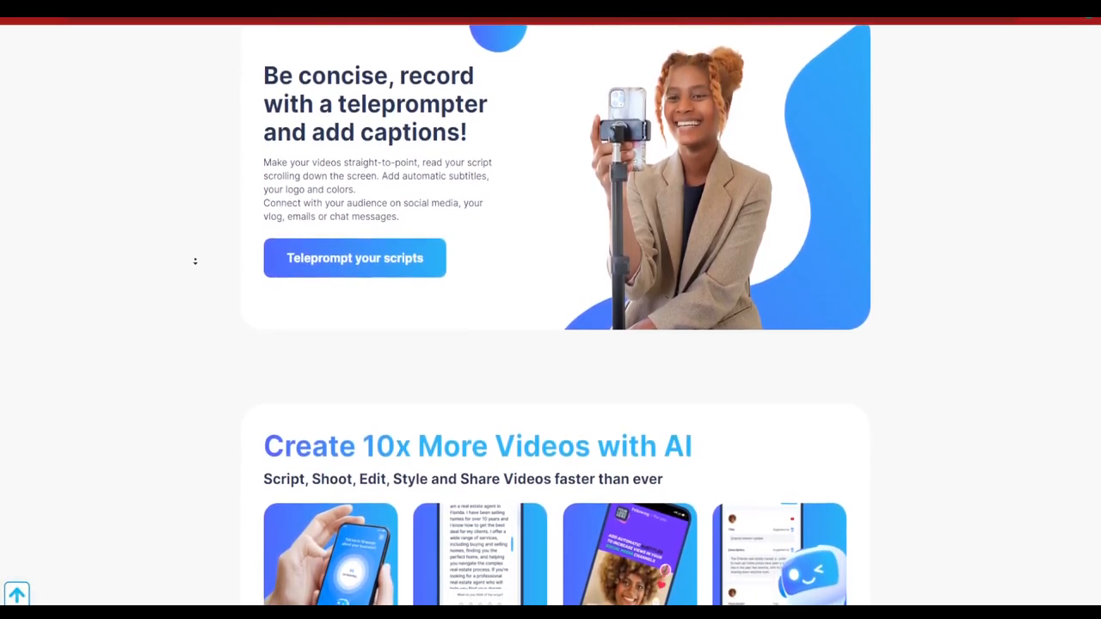
scroll("down", 3)
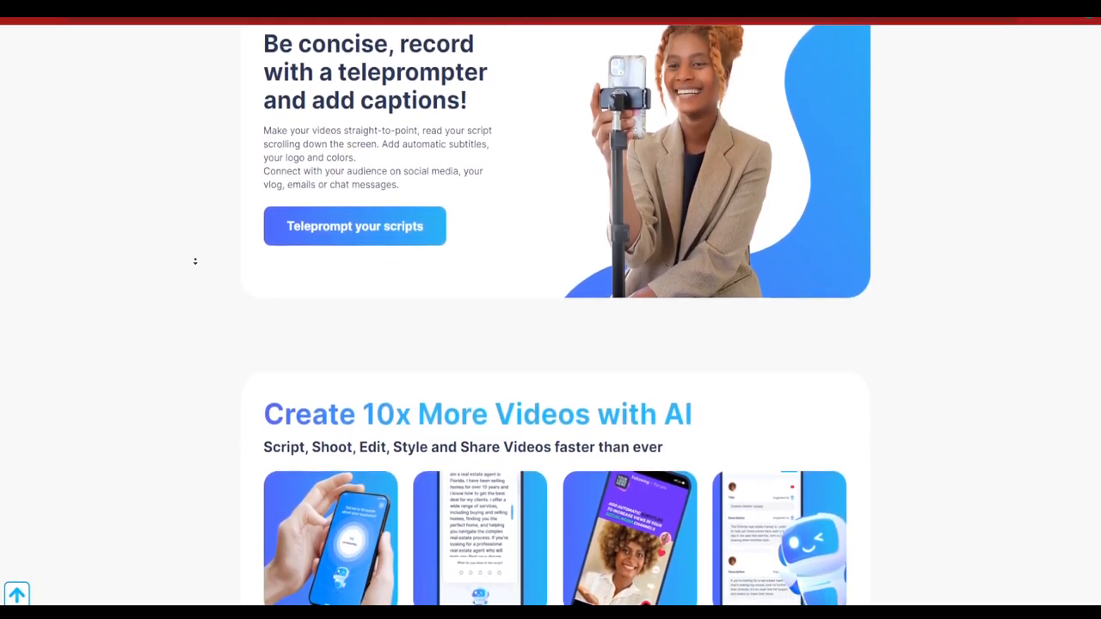
scroll("down", 3)
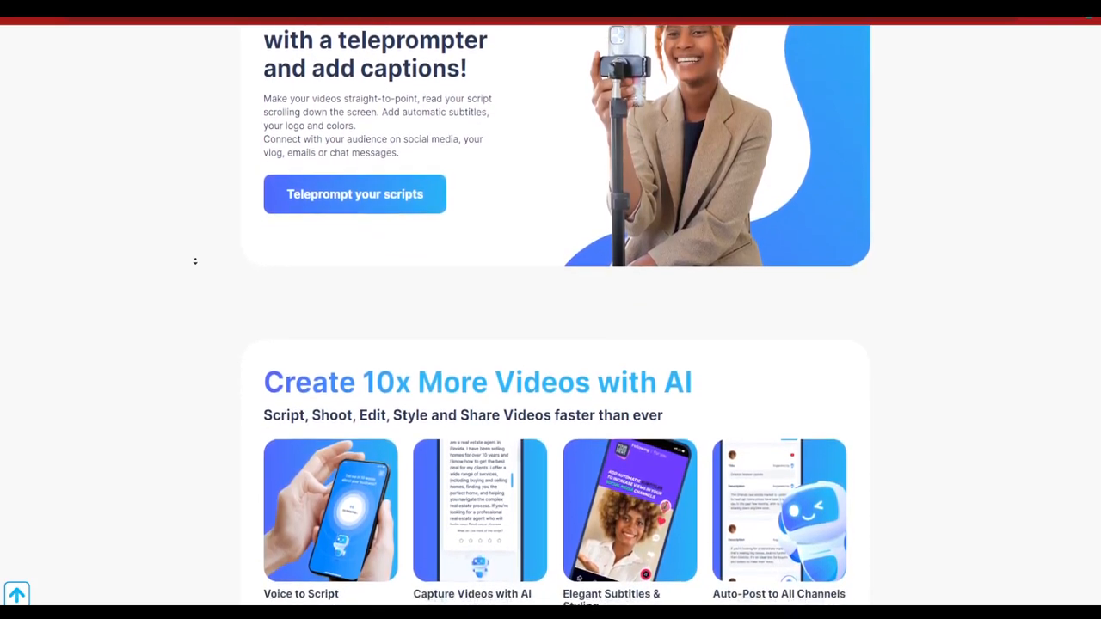
scroll("down", 3)
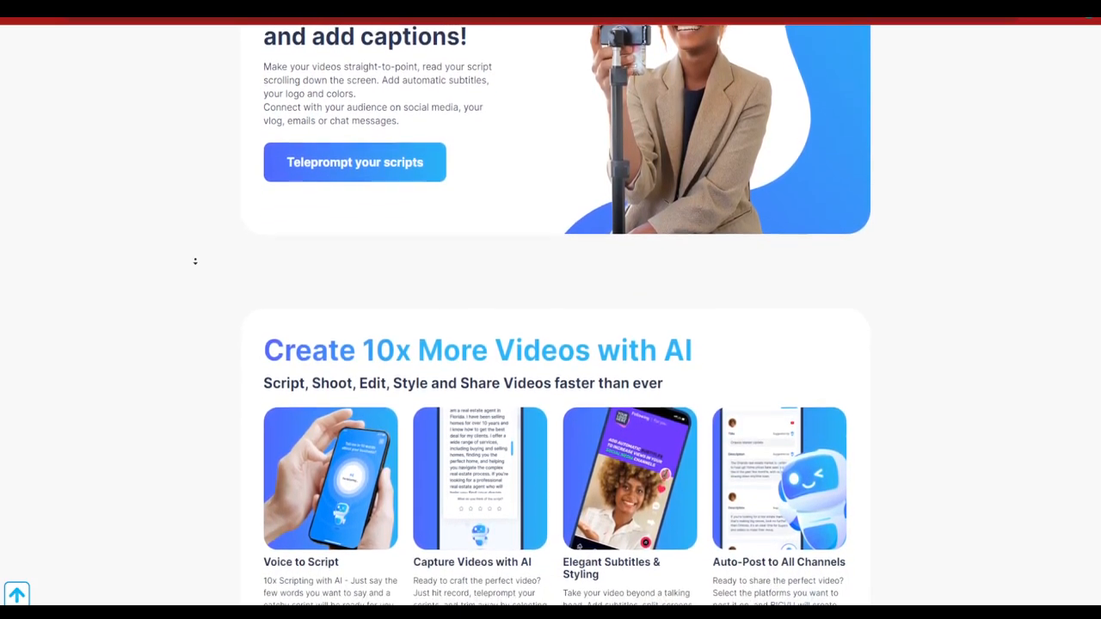
scroll("down", 3)
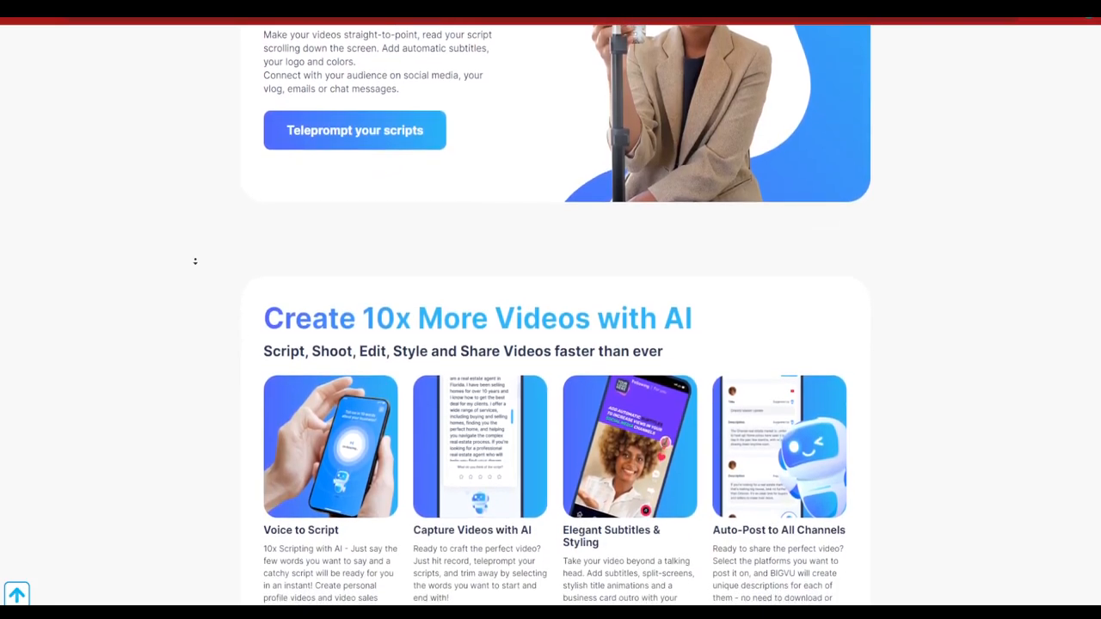
scroll("down", 3)
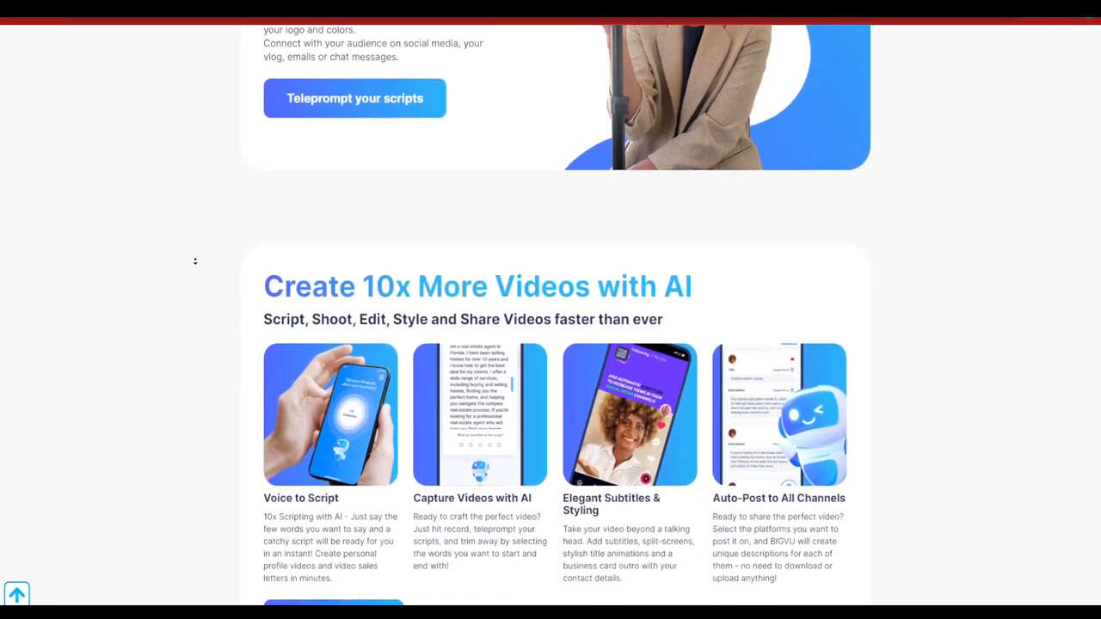
scroll("down", 3)
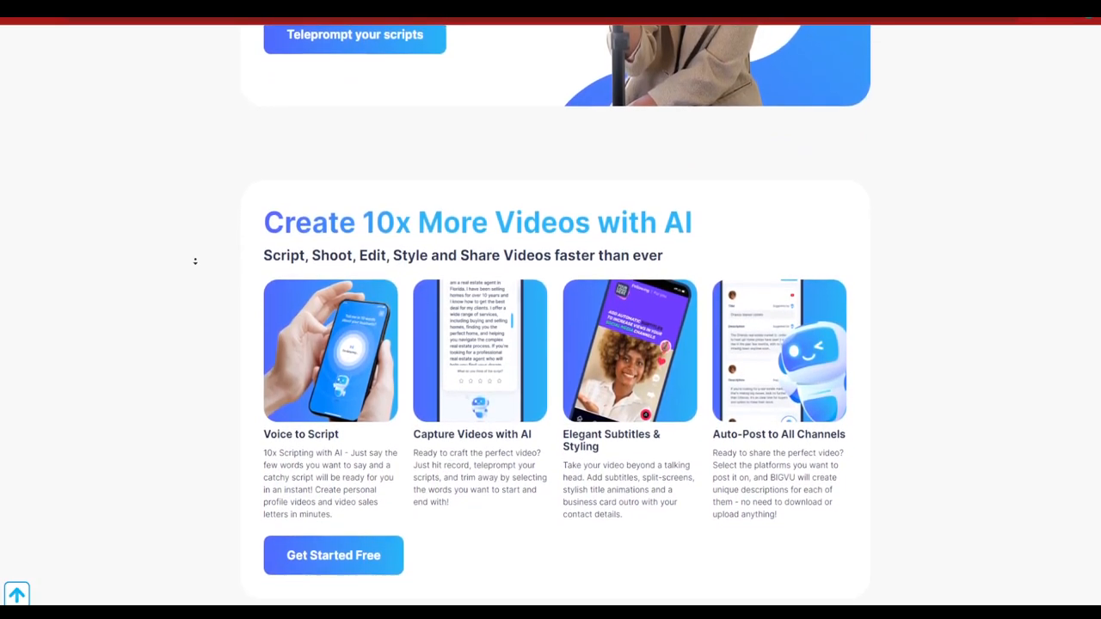
scroll("down", 3)
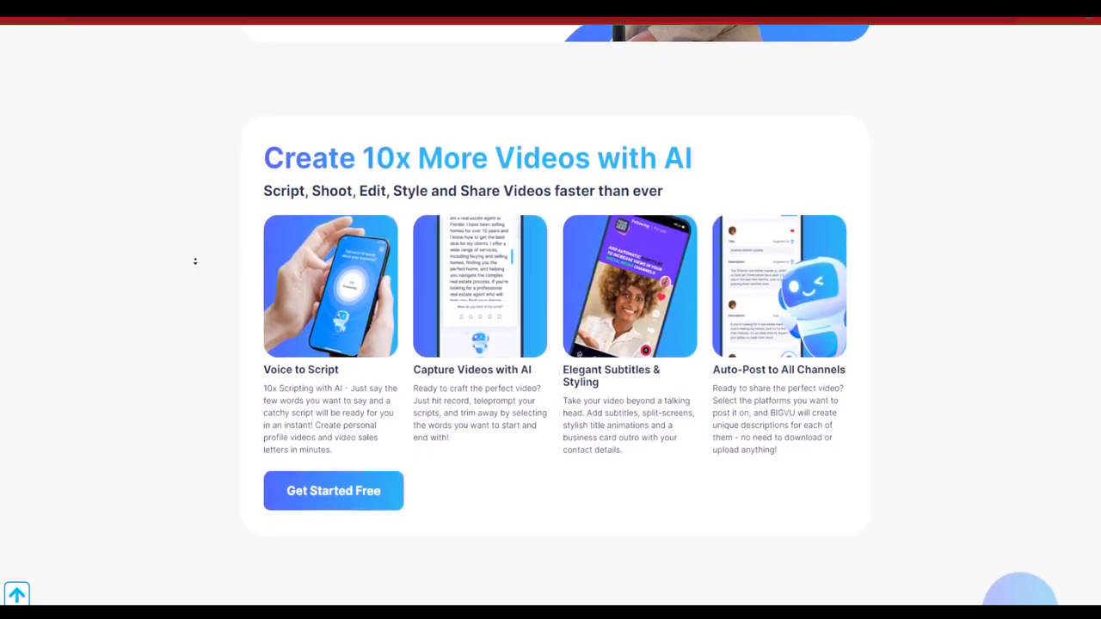
scroll("down", 3)
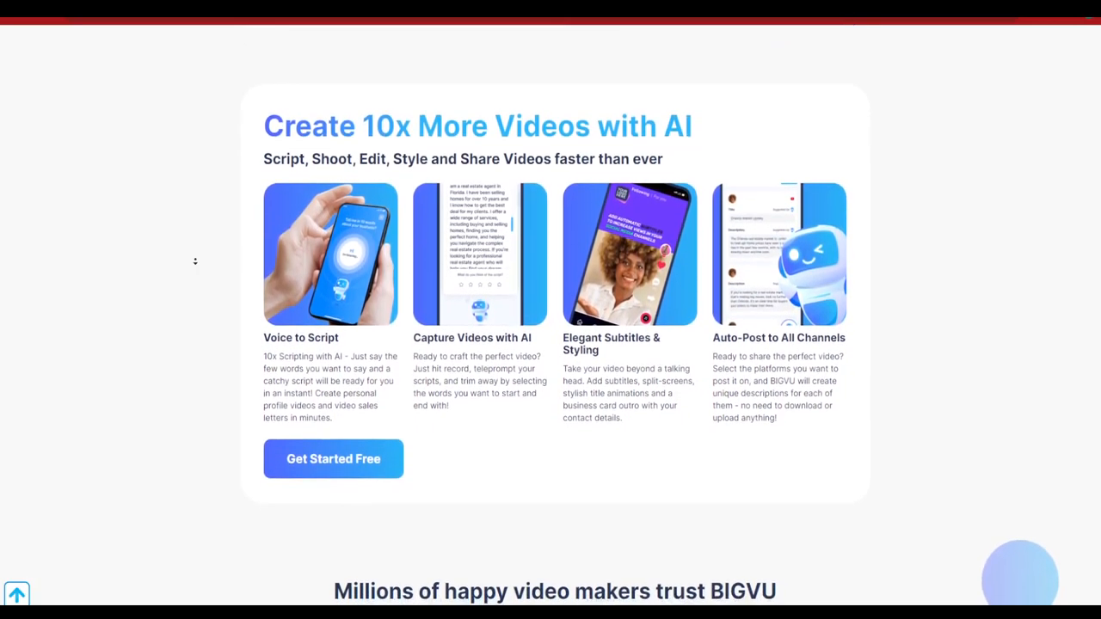
scroll("up", 3)
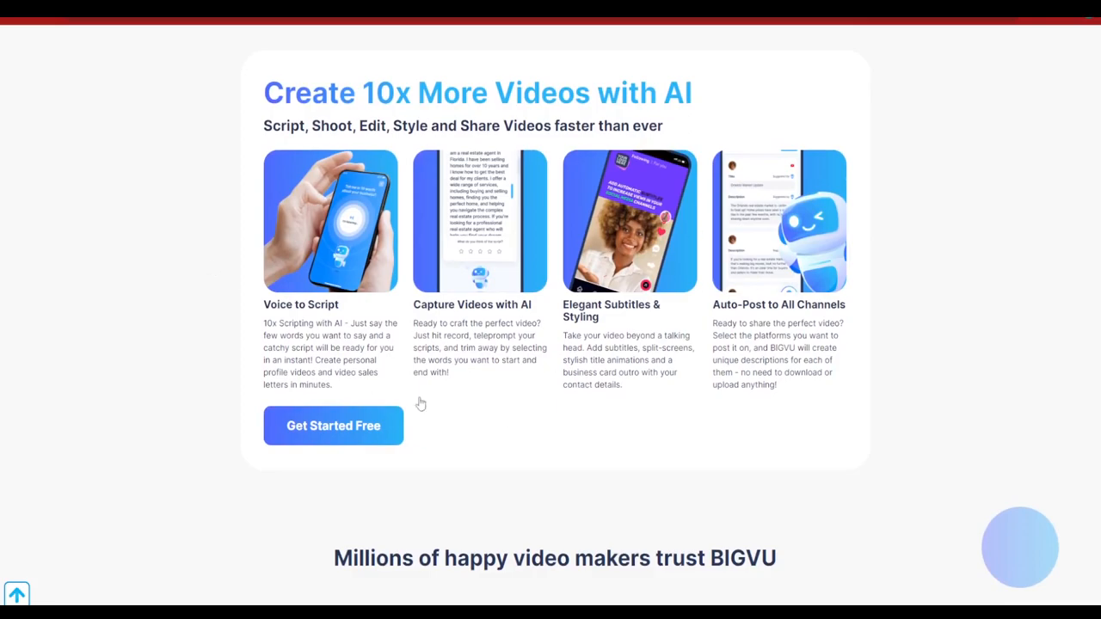
mouse_move(296, 322)
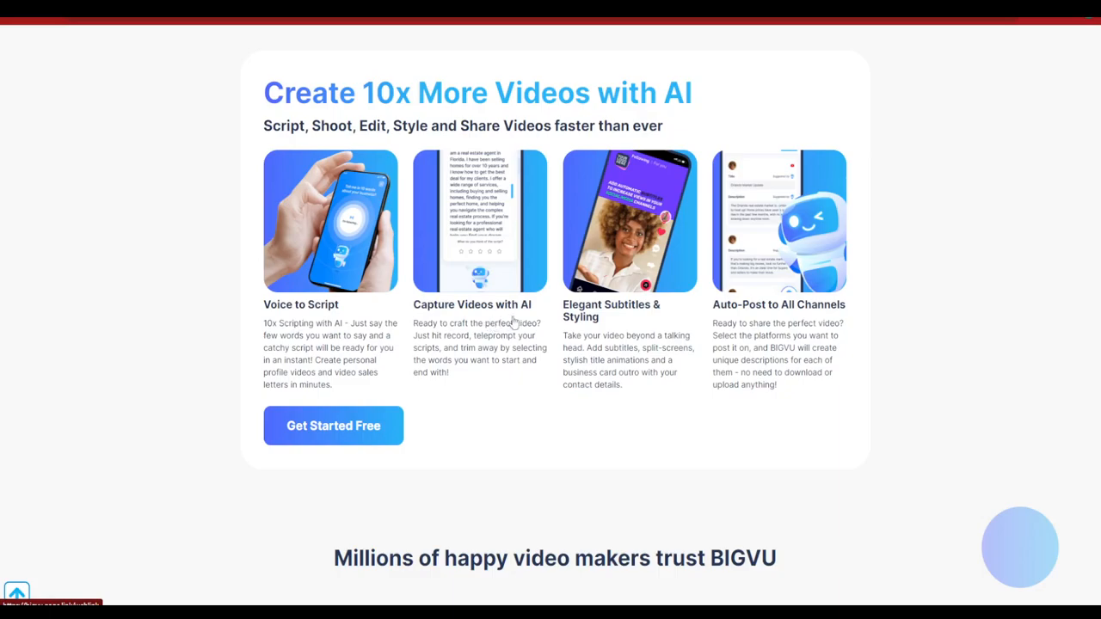
mouse_move(591, 330)
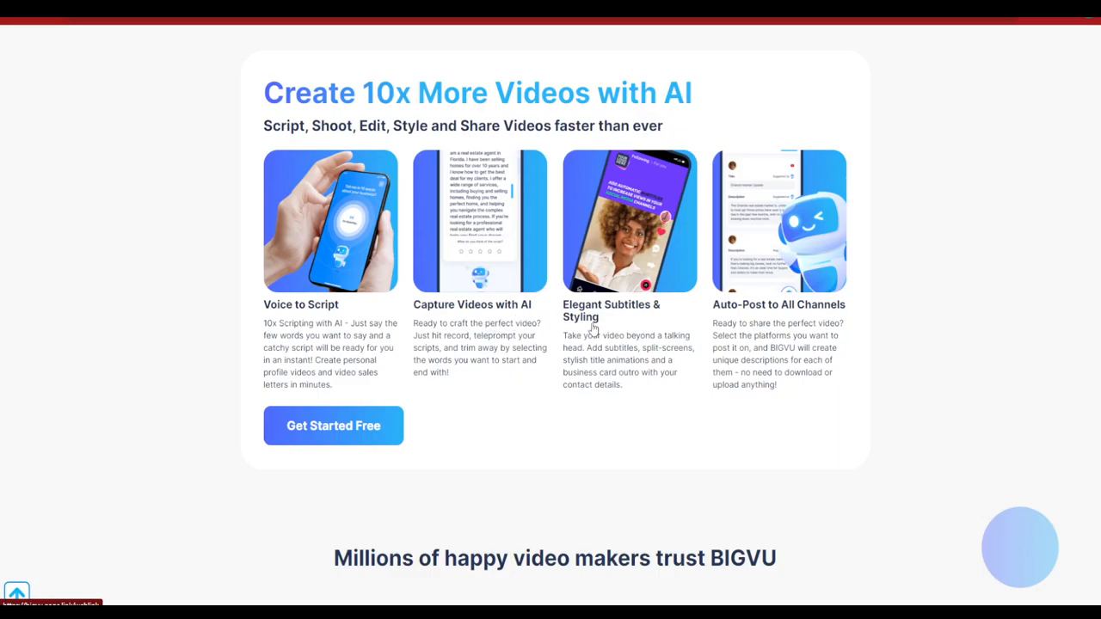
mouse_move(785, 313)
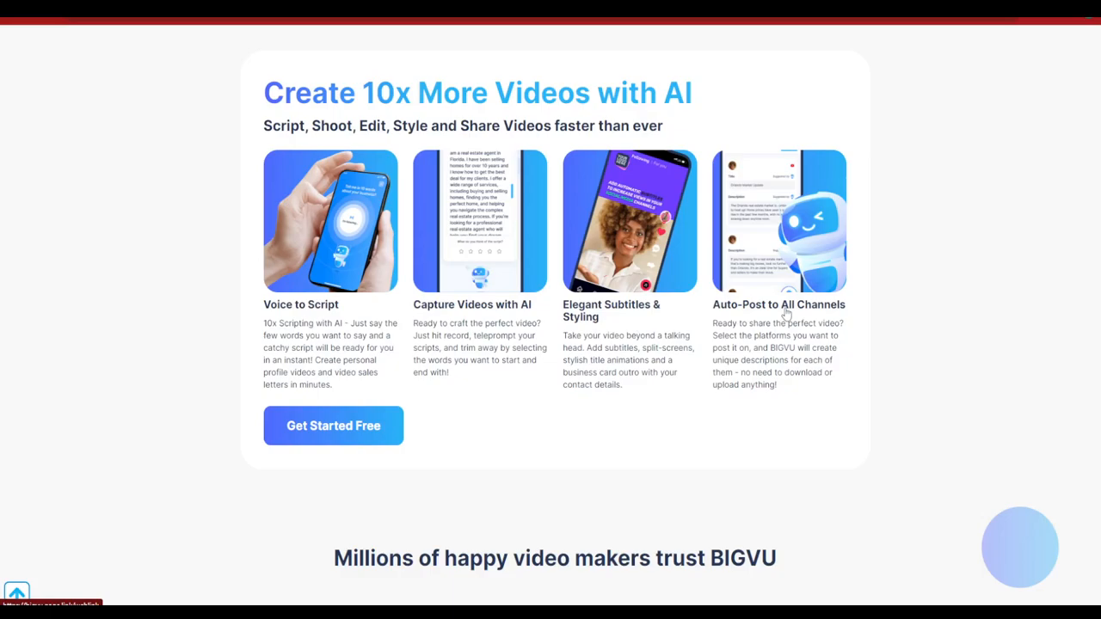
scroll("up", 3)
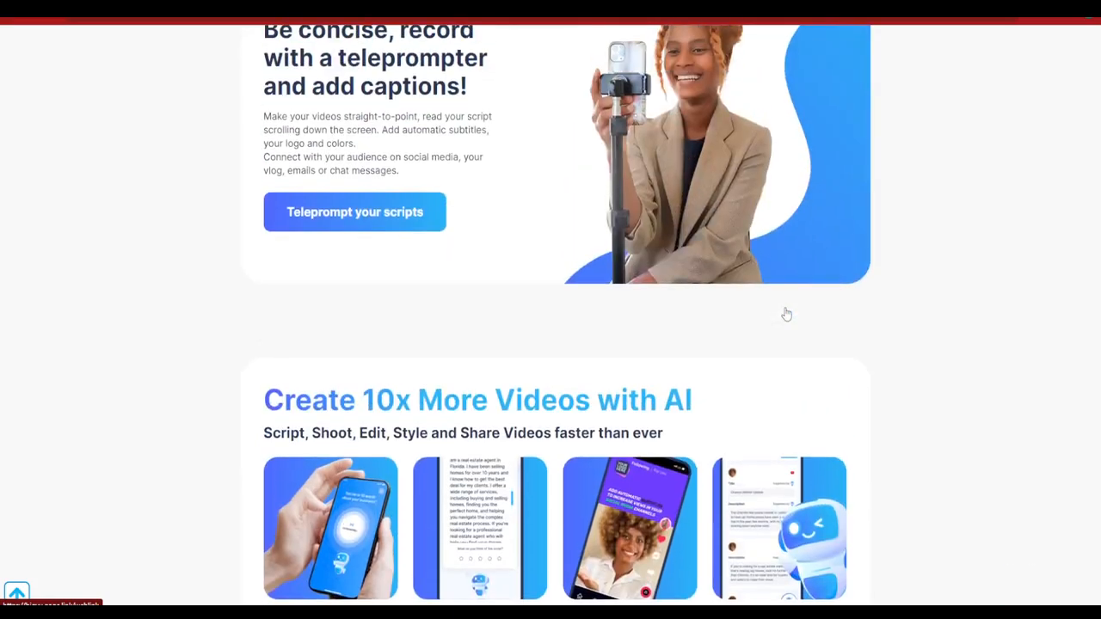
left_click(333, 59)
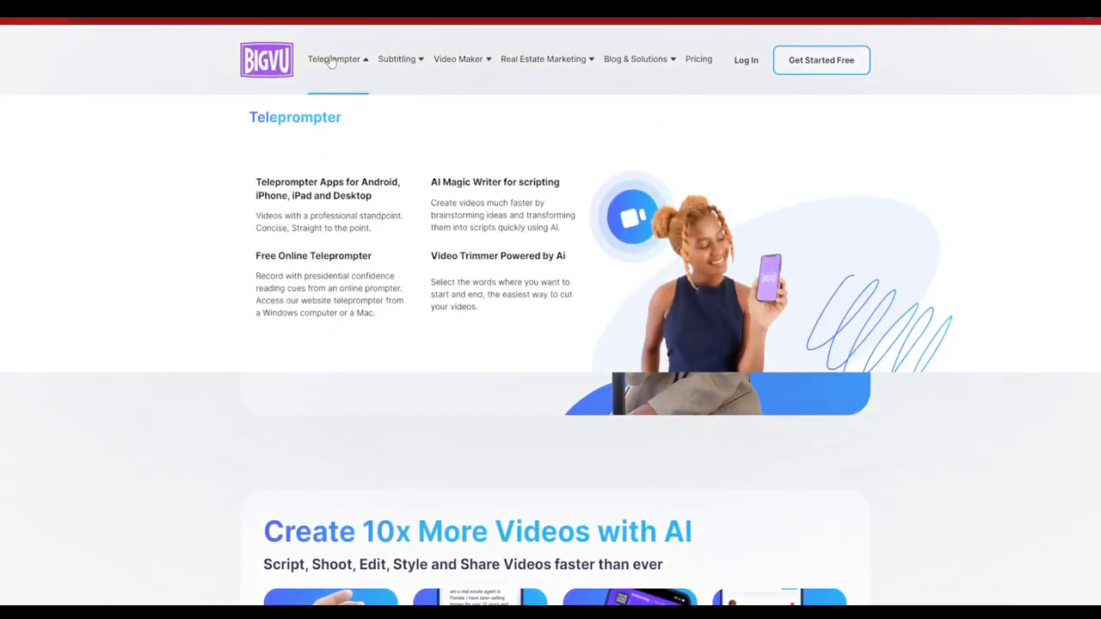
mouse_move(327, 65)
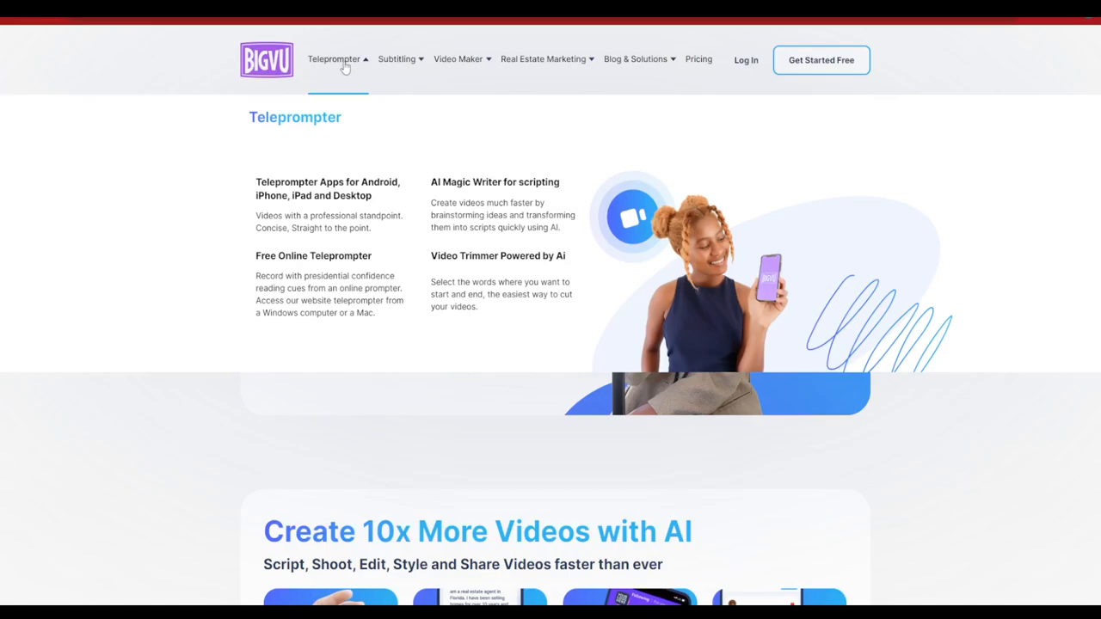
Go to the Free Online Teleprompter and replace the sample text with the Instagram tools script.
left_click(313, 255)
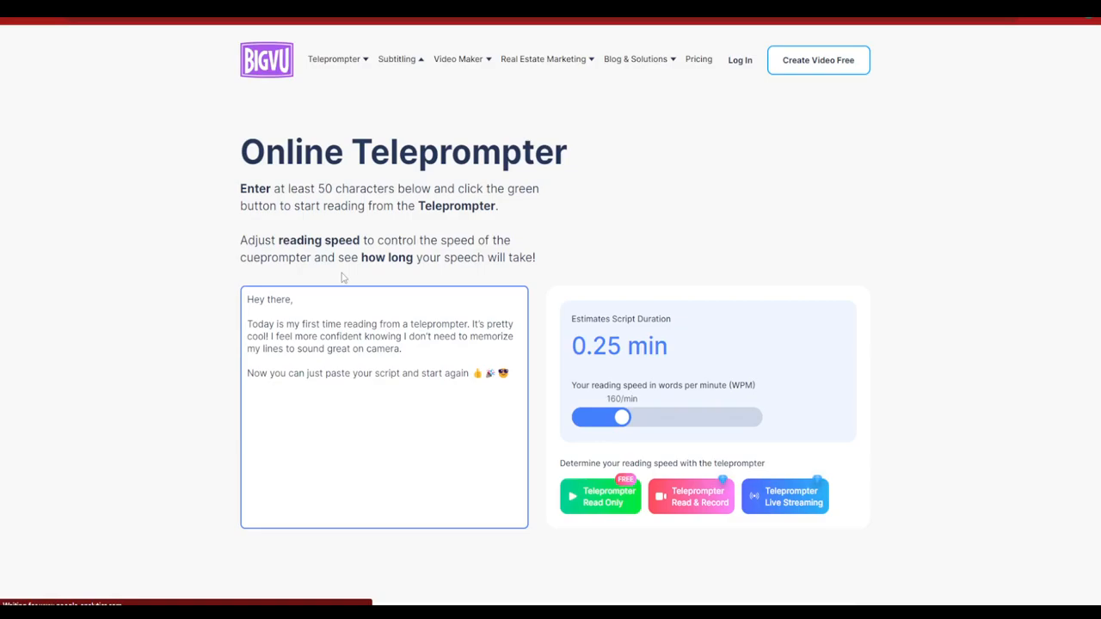
mouse_move(341, 347)
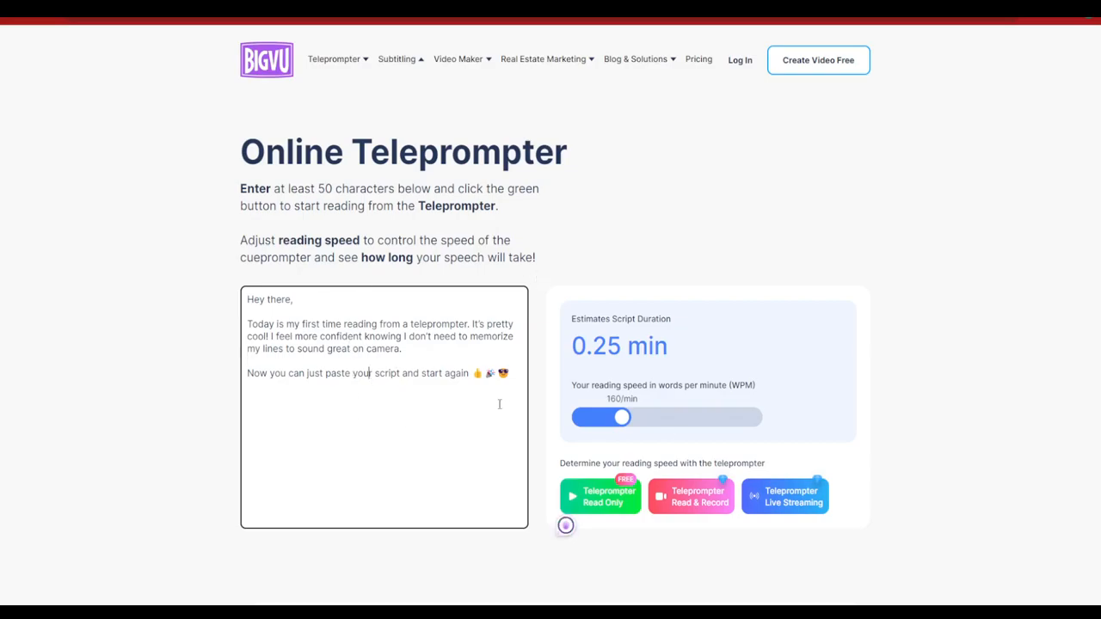
key("ctrl+a")
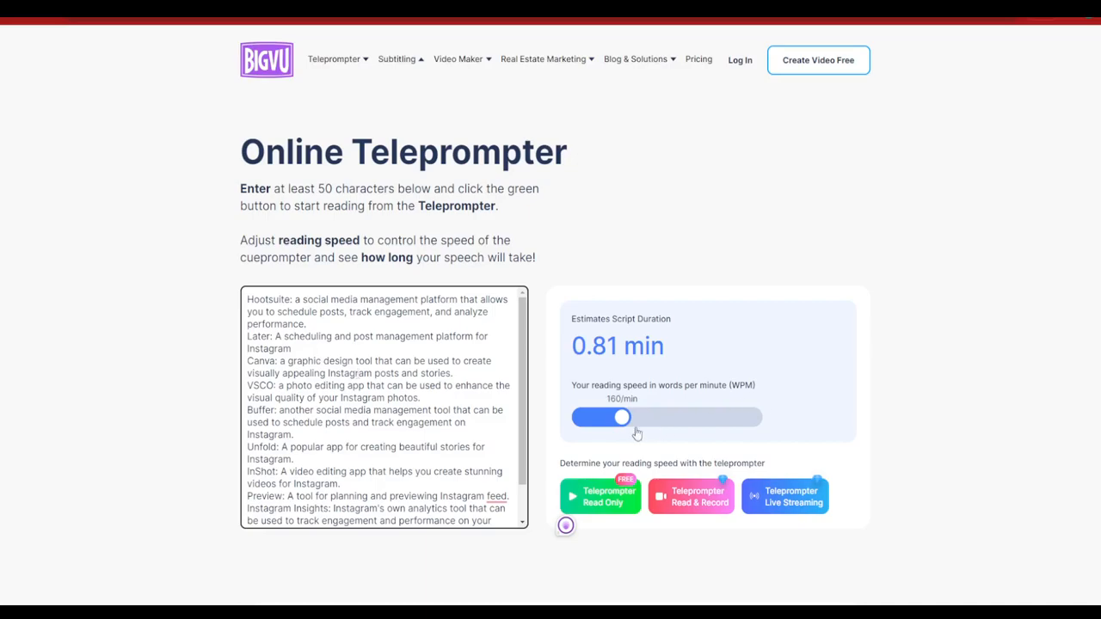
scroll("down", 3)
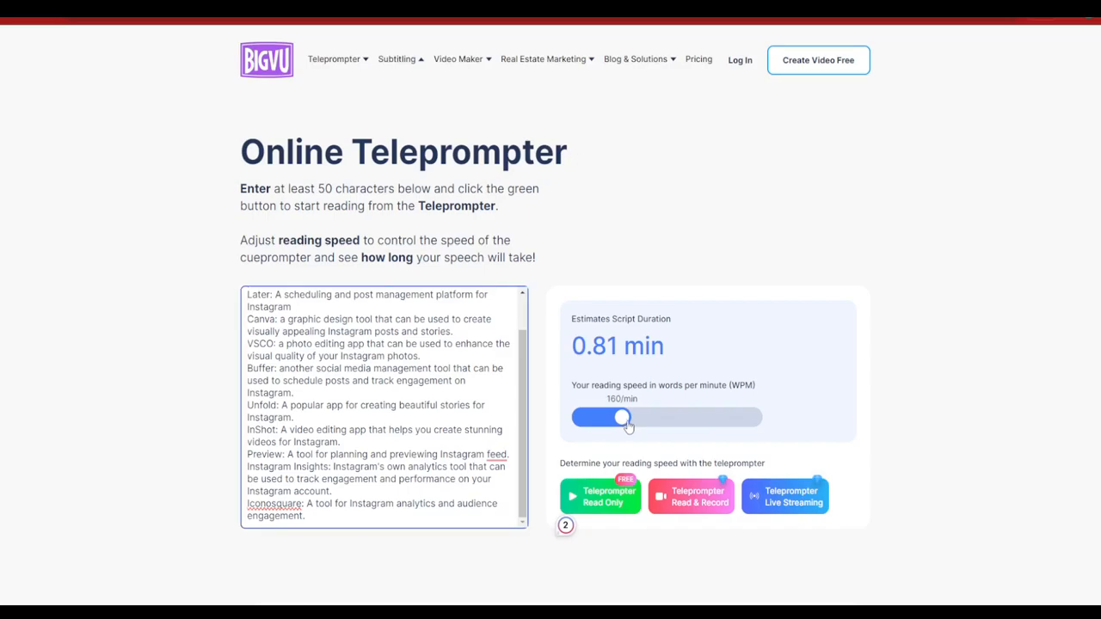
left_click_drag(626, 418, 612, 417)
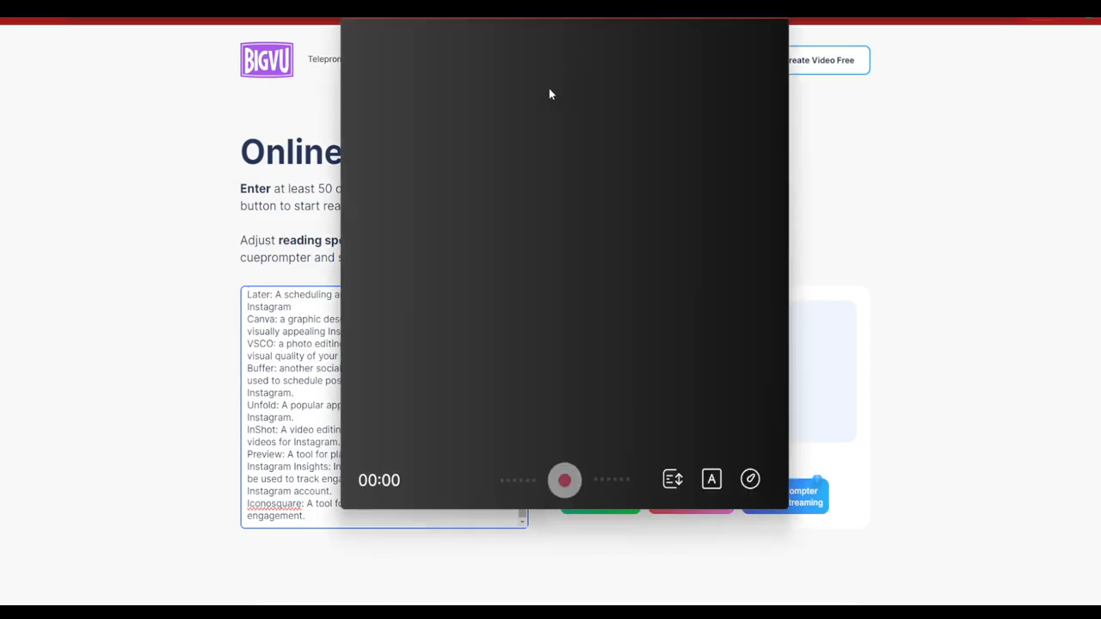
Show the script in the prompter, scroll forward to Canva, then back to Hootsuite.
left_click(564, 480)
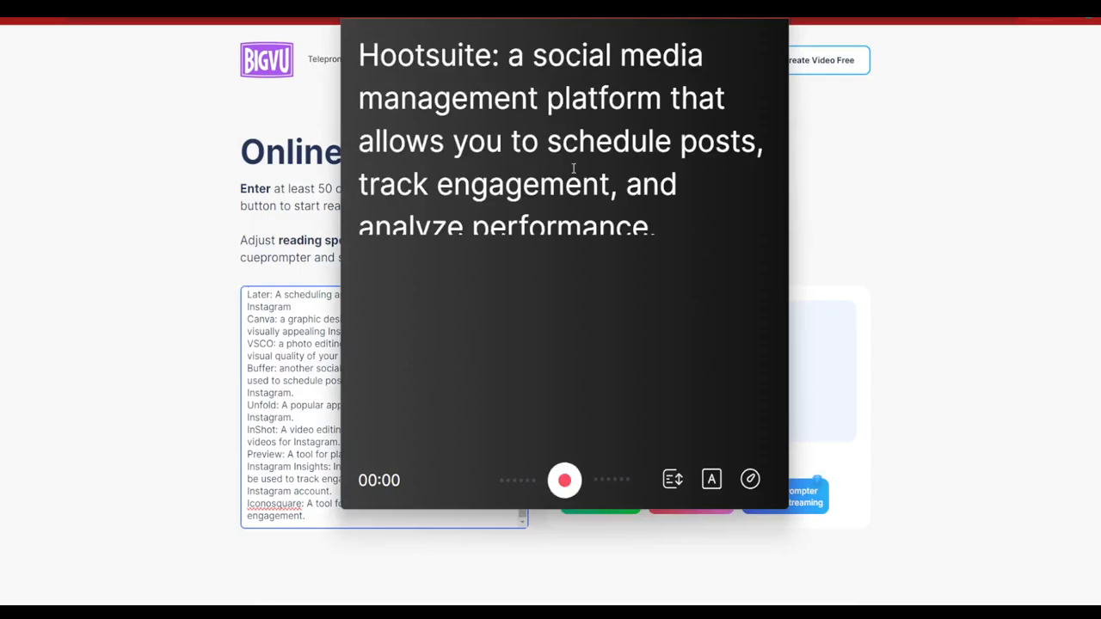
mouse_move(657, 481)
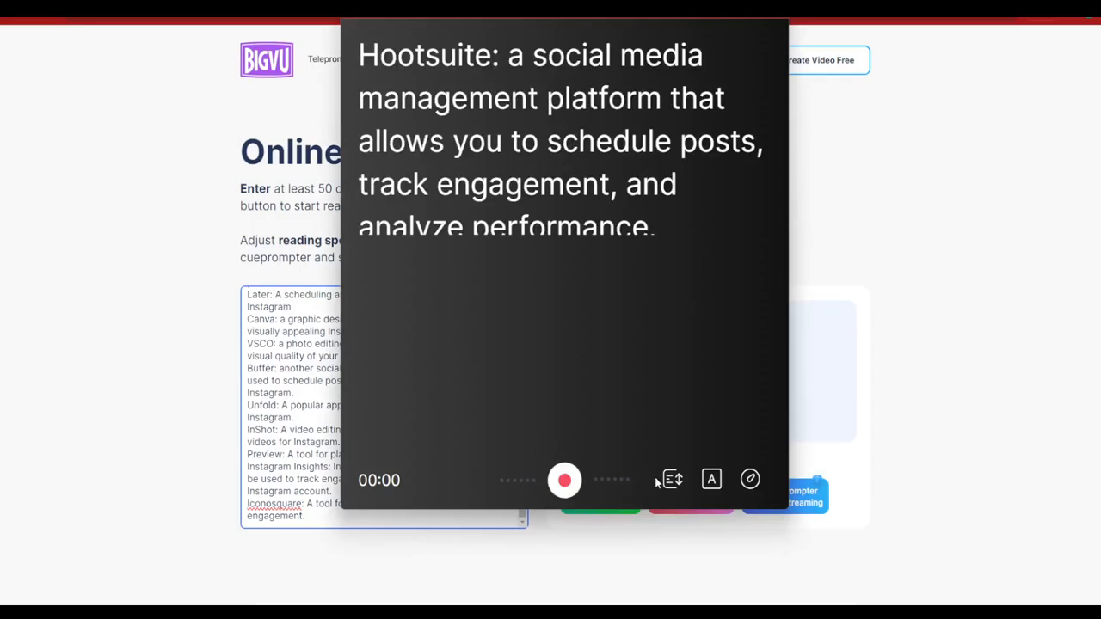
left_click(671, 480)
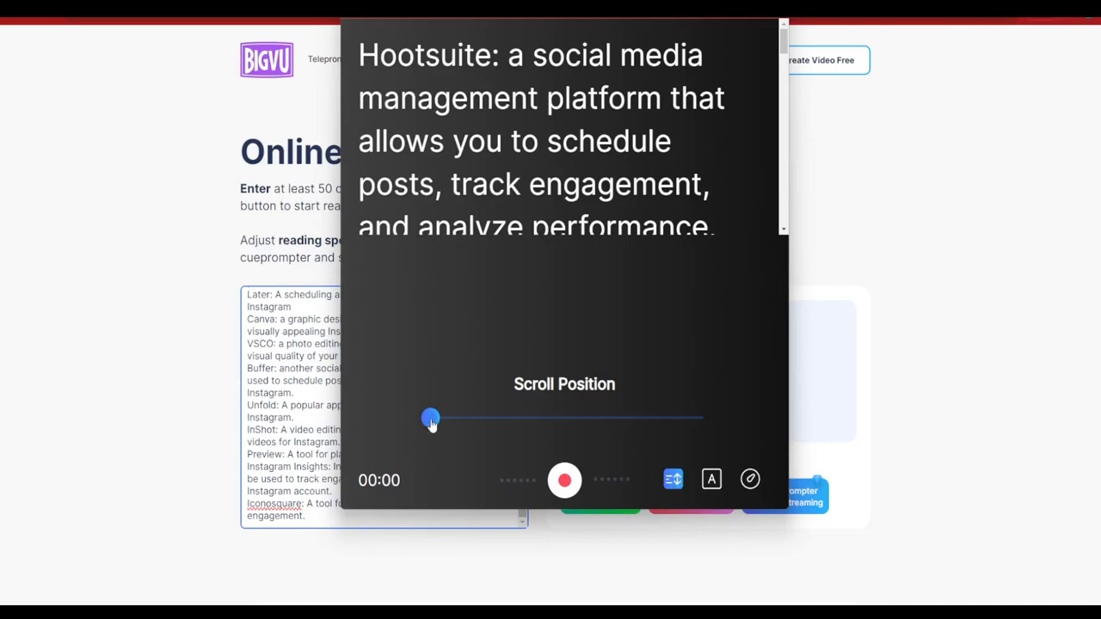
left_click_drag(430, 420, 461, 420)
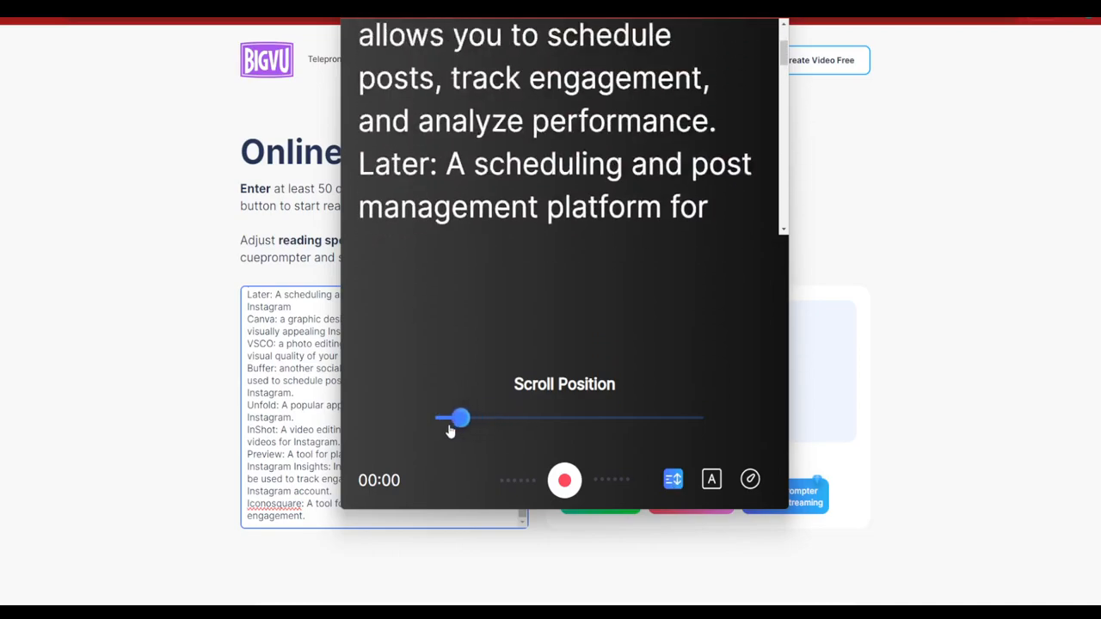
left_click_drag(458, 418, 473, 418)
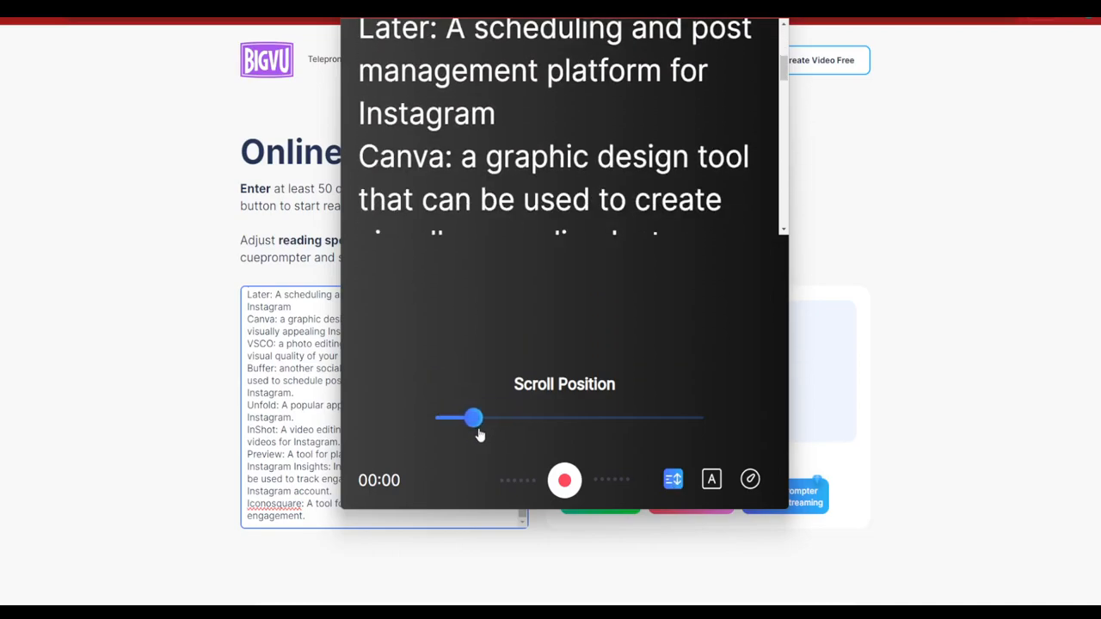
left_click_drag(472, 418, 430, 418)
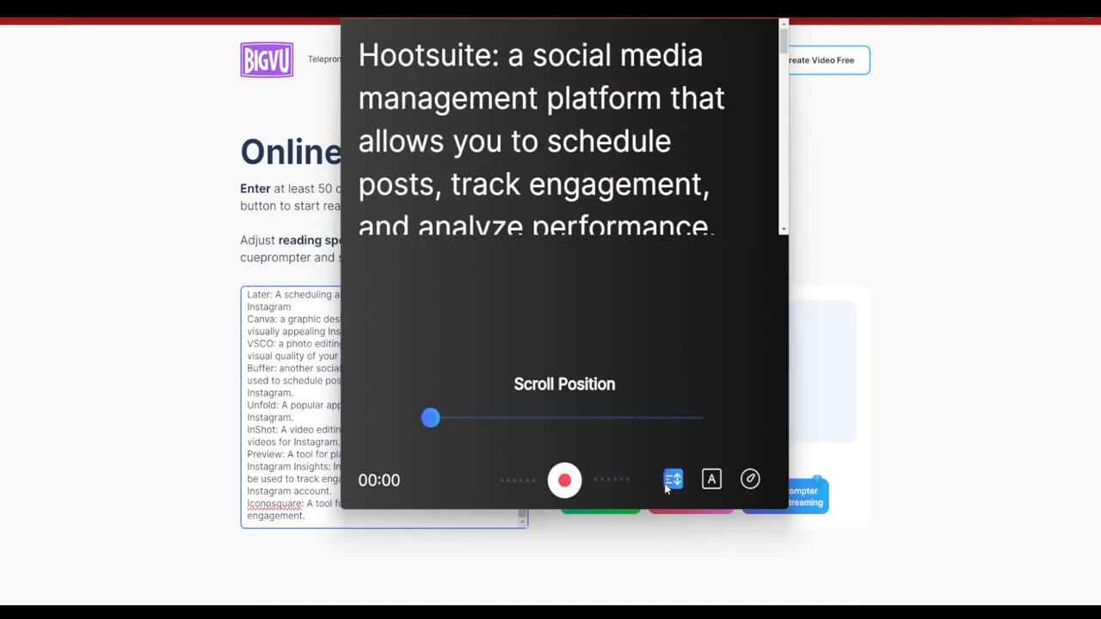
Reduce the font size so Hootsuite, Later and Canva fit at once.
left_click(712, 480)
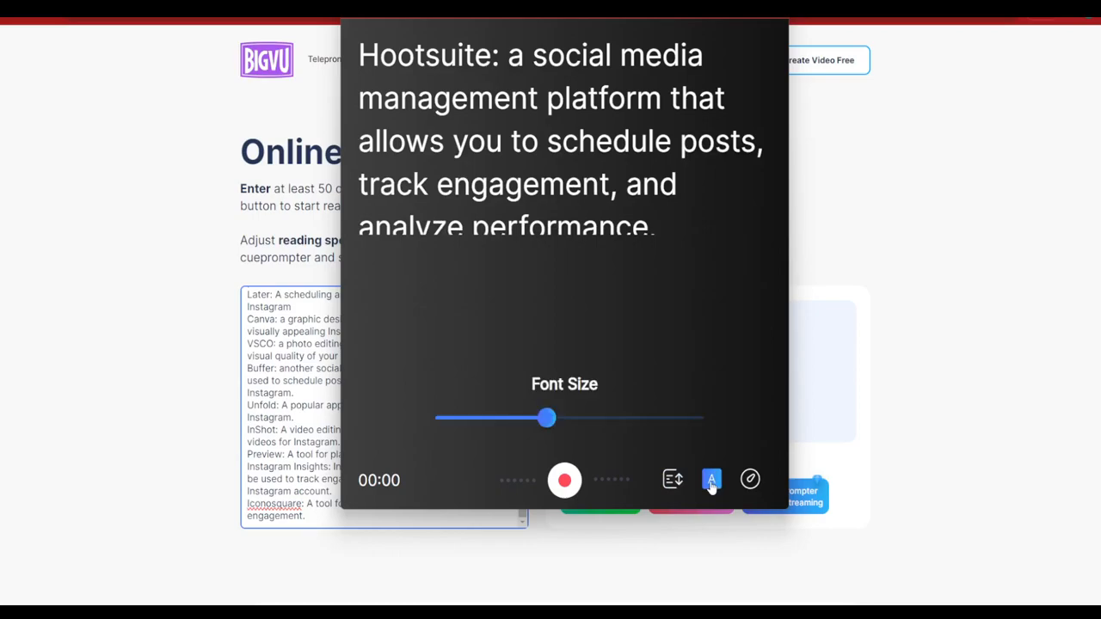
left_click_drag(547, 418, 501, 418)
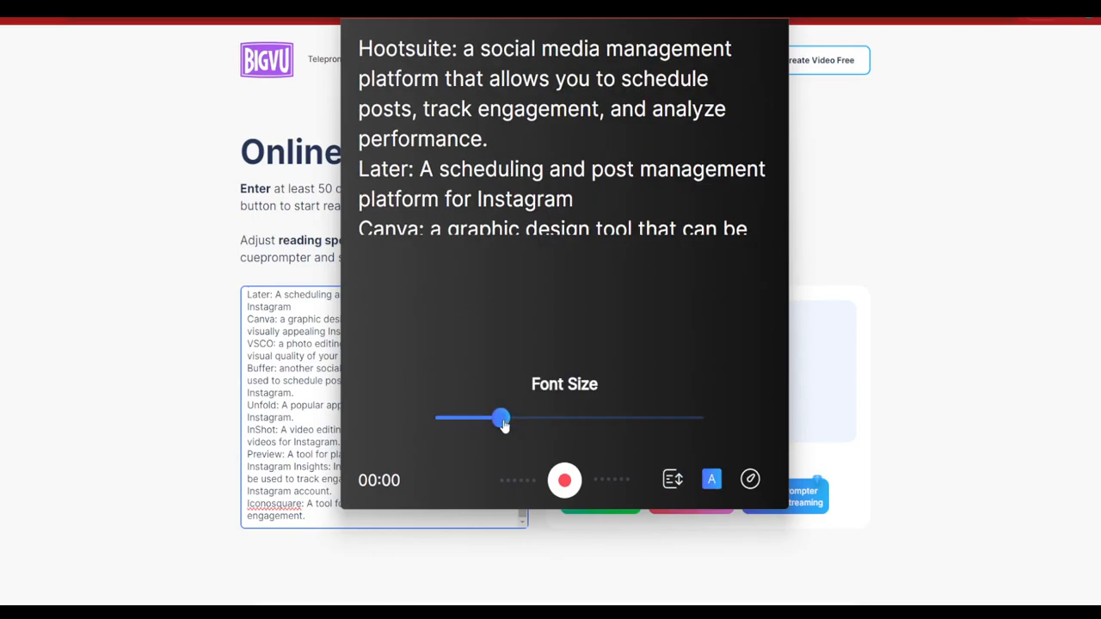
left_click_drag(503, 418, 489, 418)
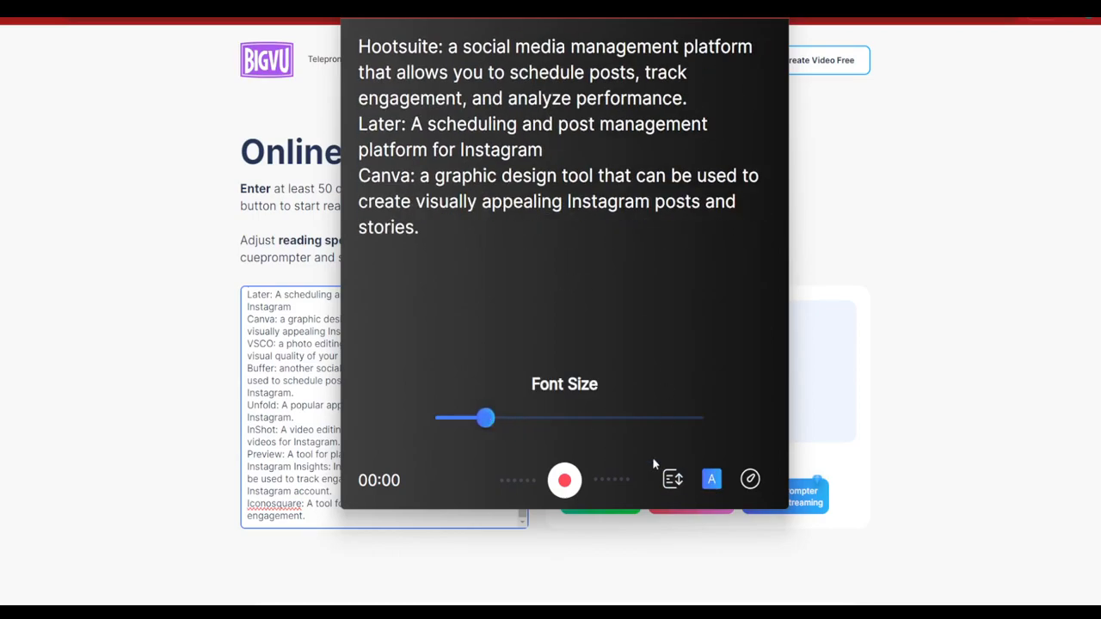
mouse_move(654, 421)
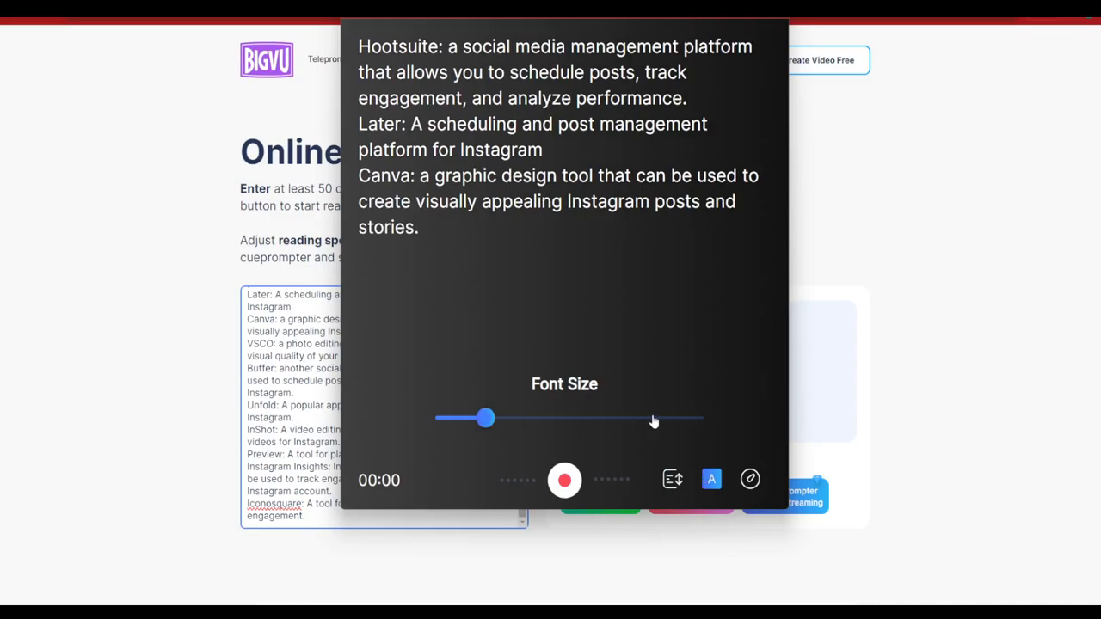
mouse_move(736, 393)
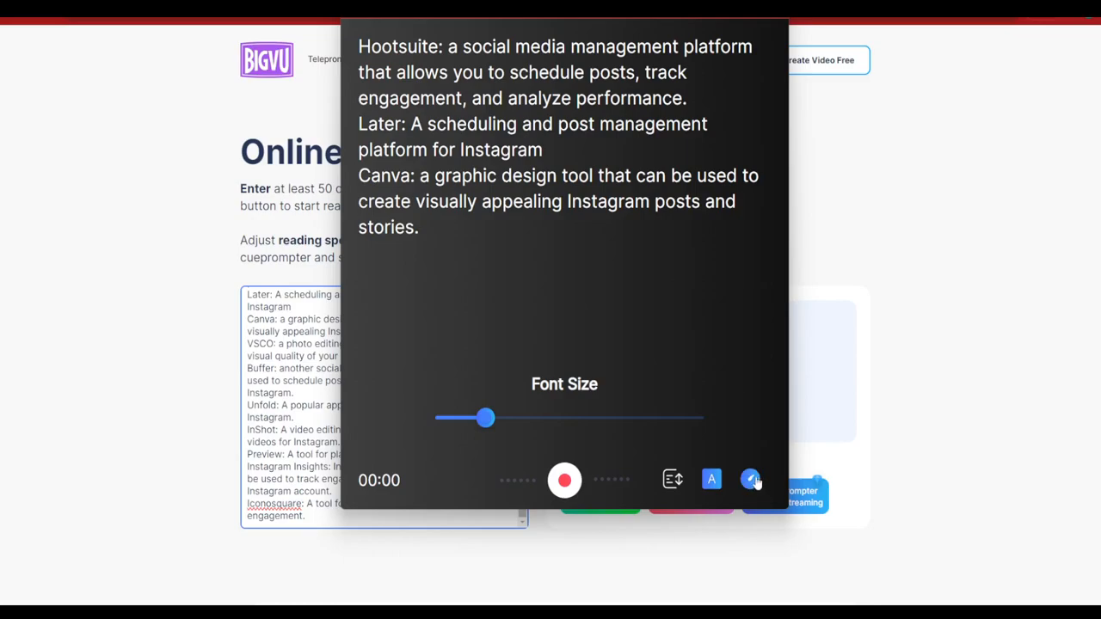
Set the reading speed to 134 words per minute.
left_click(750, 478)
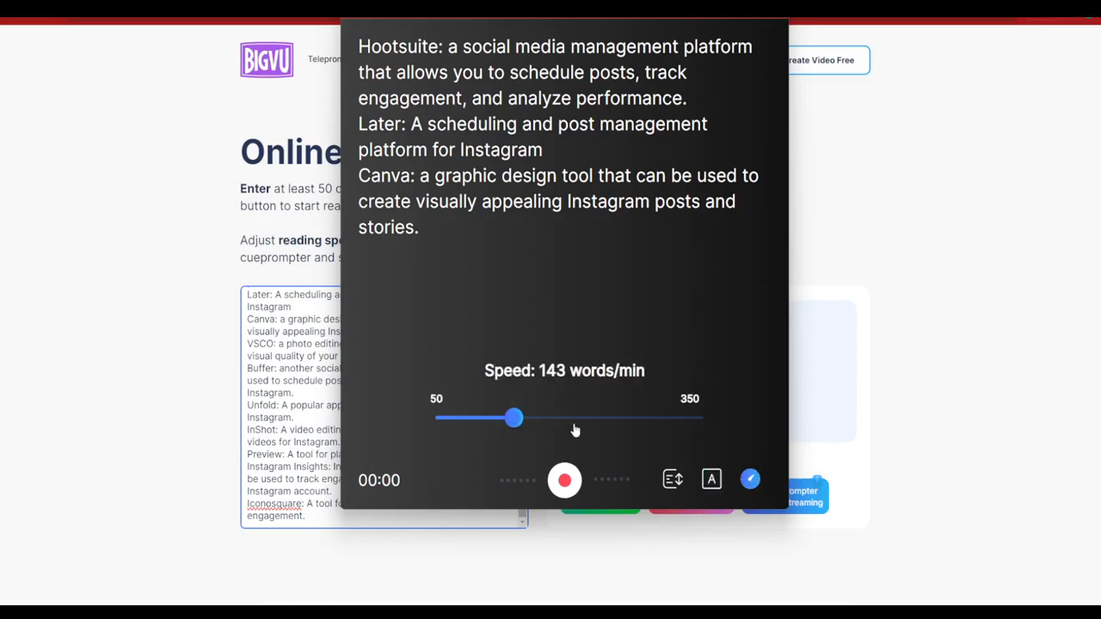
left_click_drag(513, 418, 480, 418)
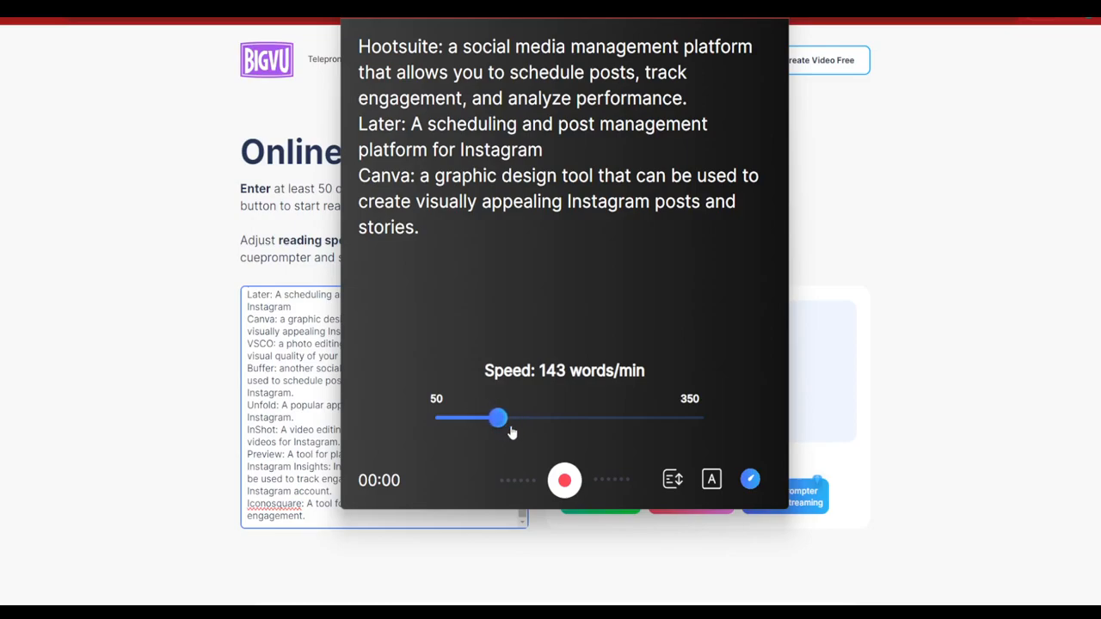
left_click_drag(498, 418, 506, 418)
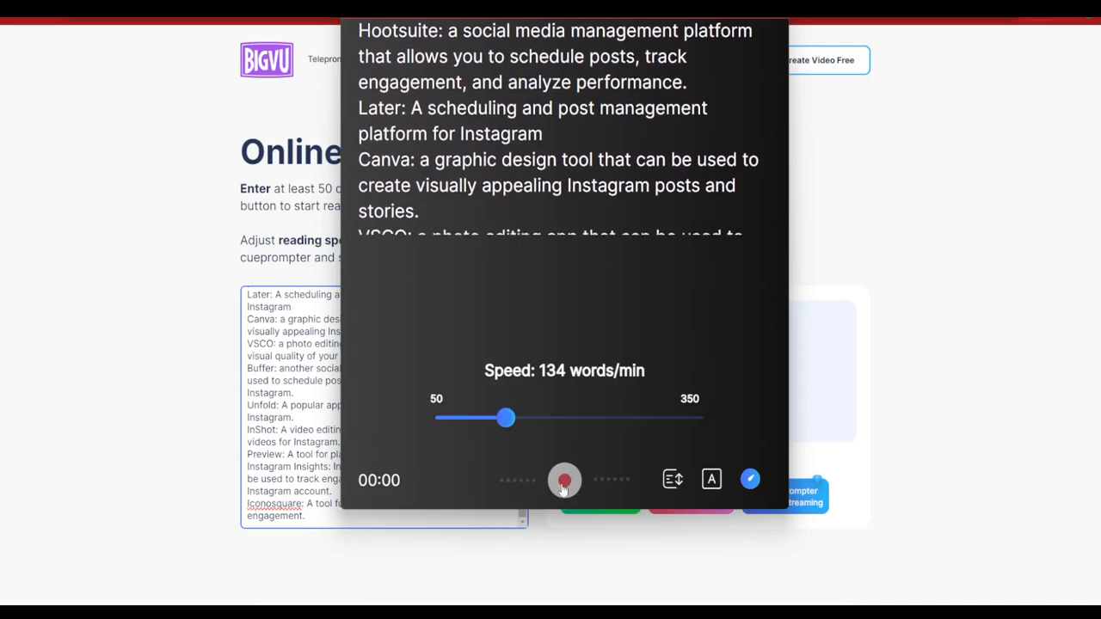
Play the script full-screen through to Iconosquare, stop it, and reset to Hootsuite at 00:00.
left_click(564, 479)
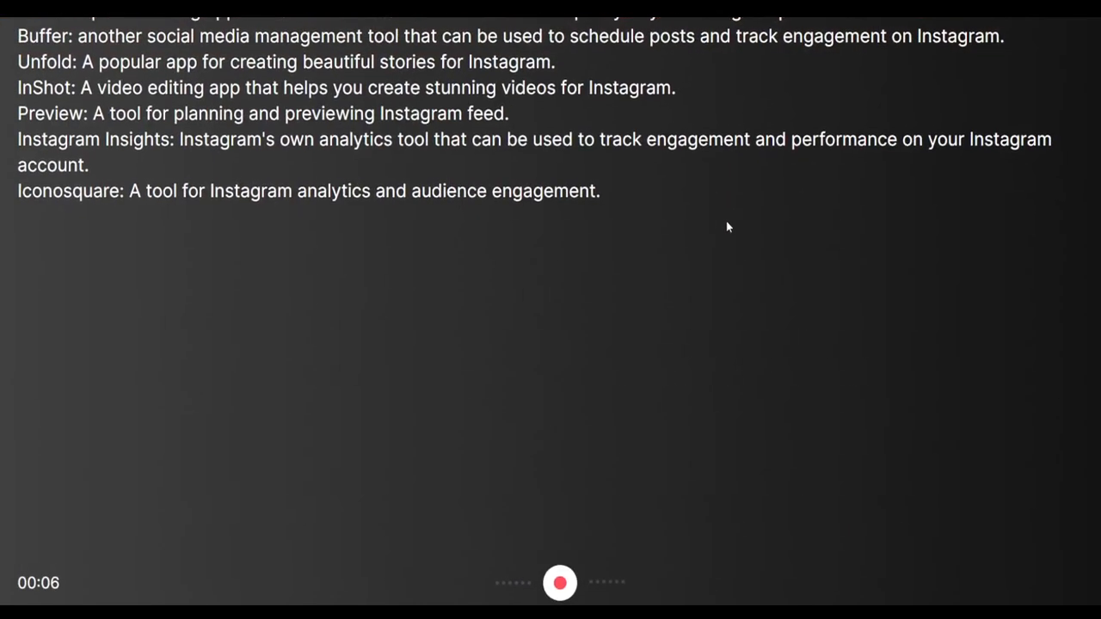
scroll("up", 3)
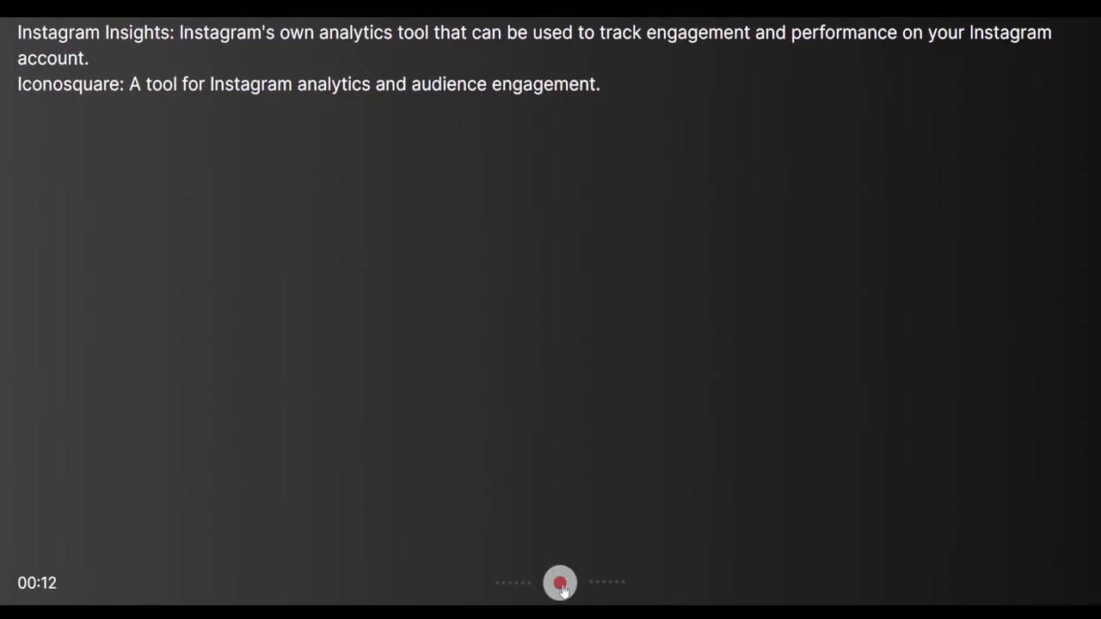
left_click(559, 581)
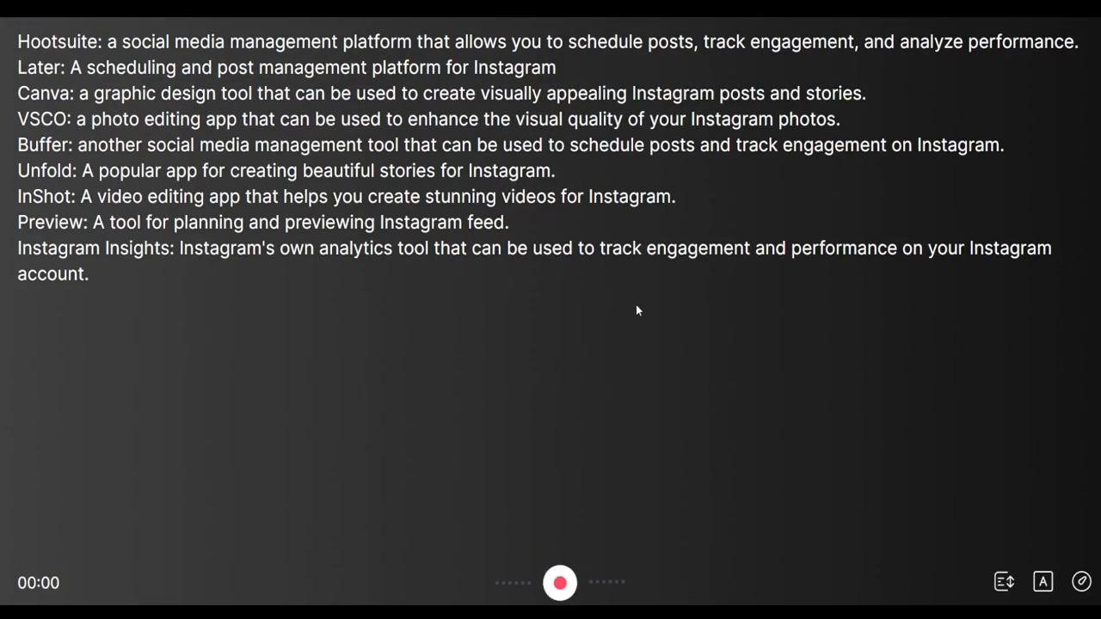
left_click(1004, 582)
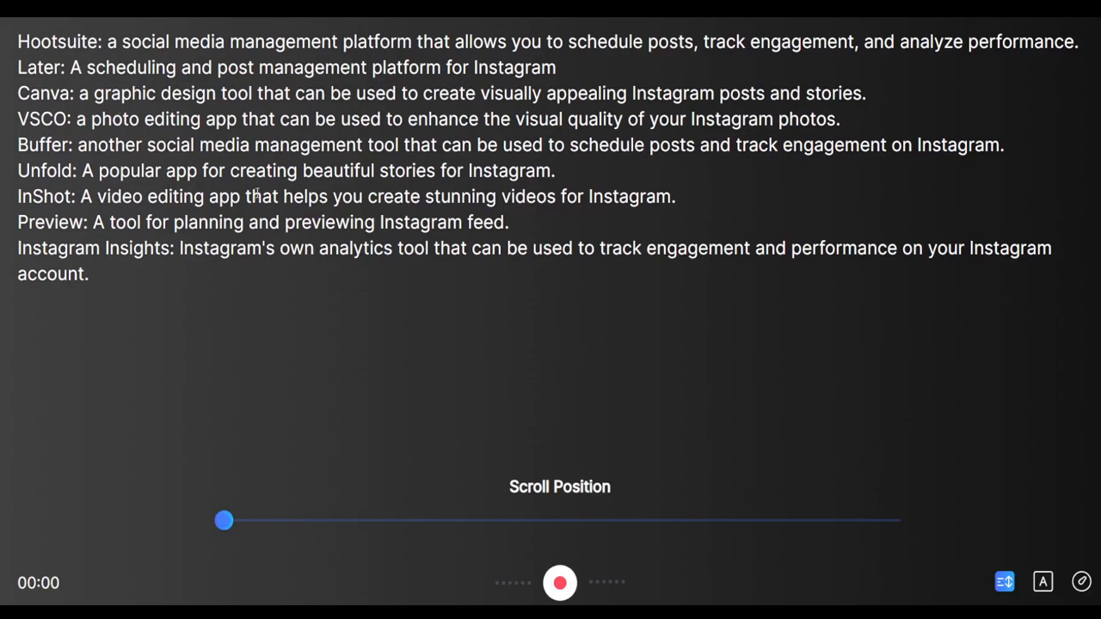
mouse_move(465, 406)
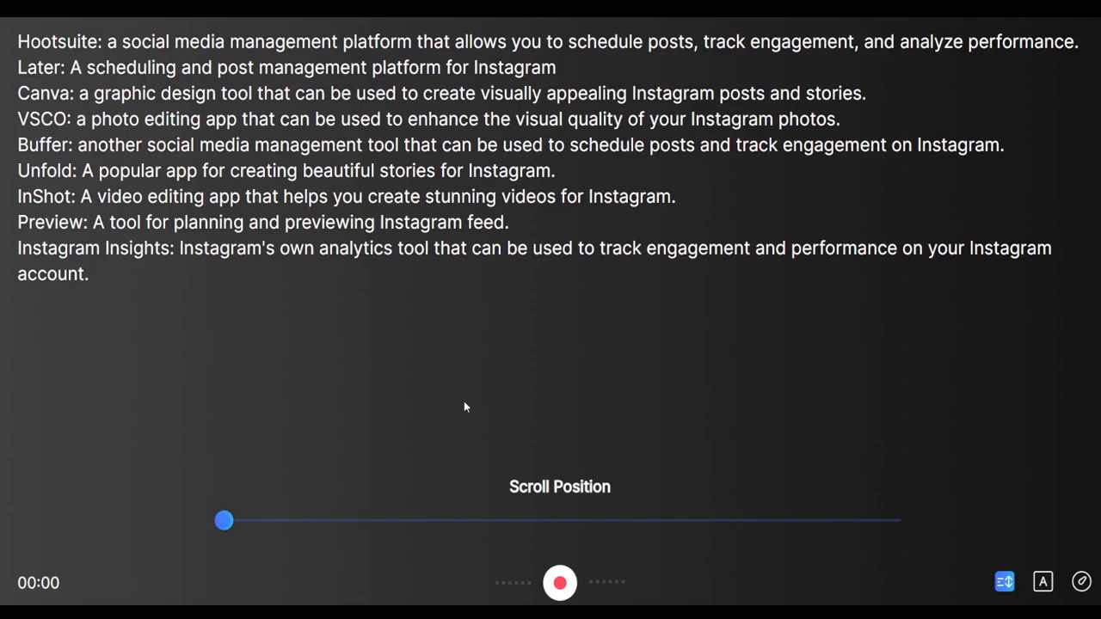
left_click(1042, 581)
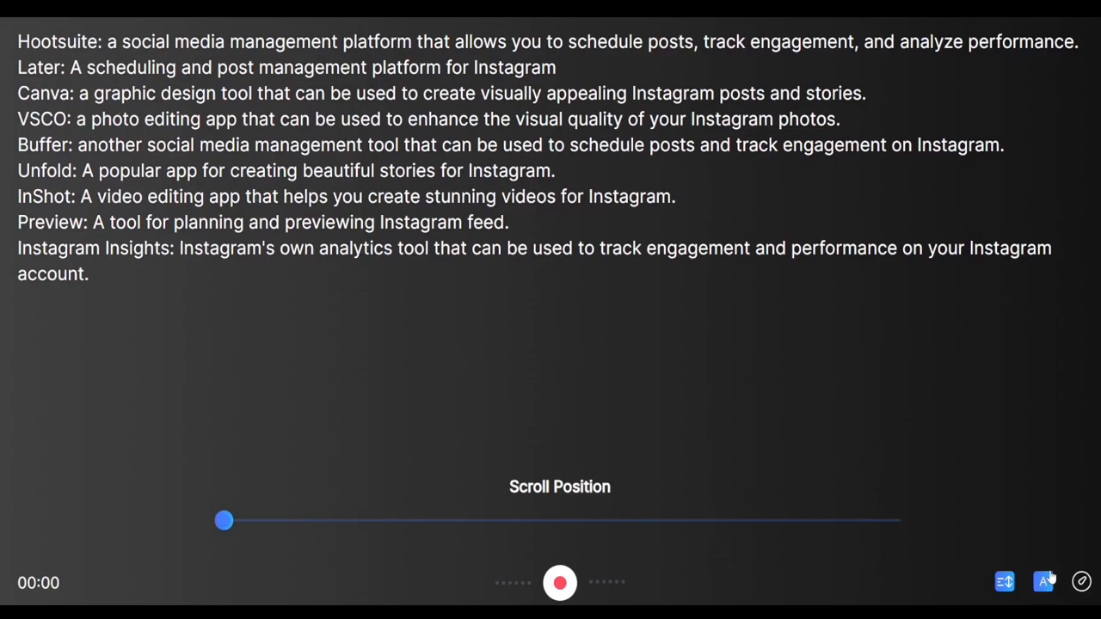